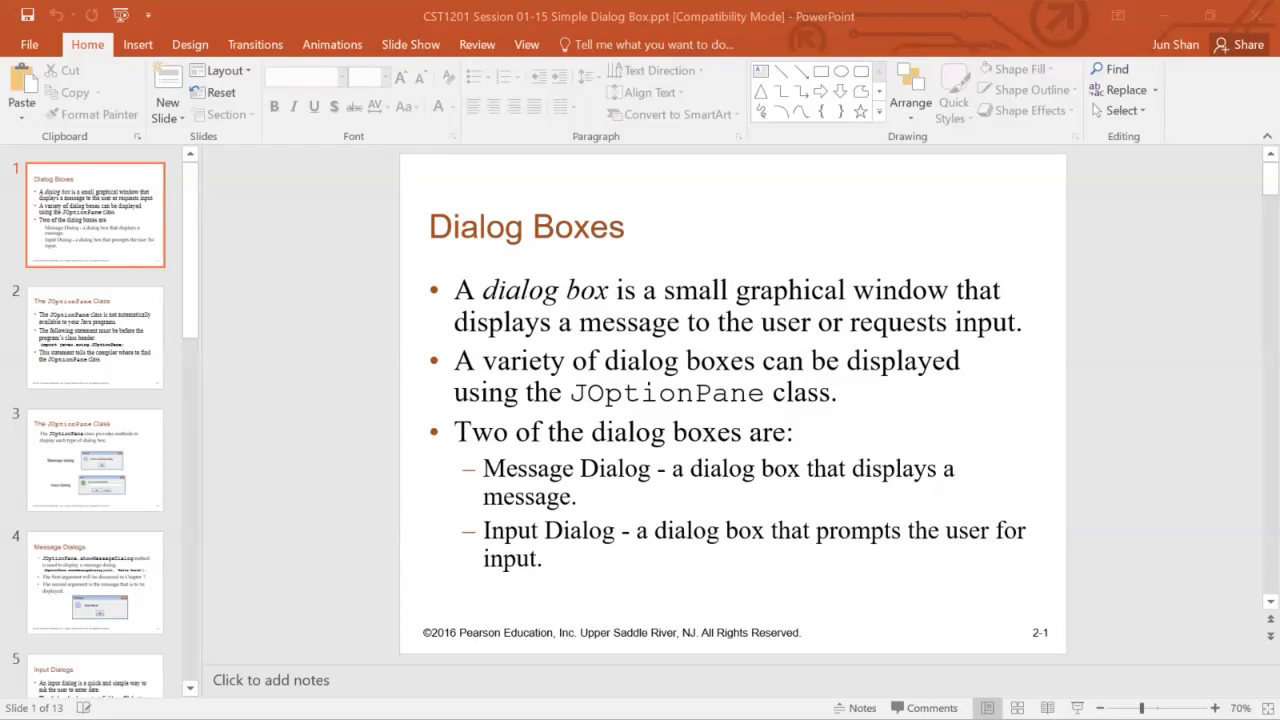
# Show slide 2, The JOptionPane Class, with its required import statement.
pyautogui.click(95, 337)
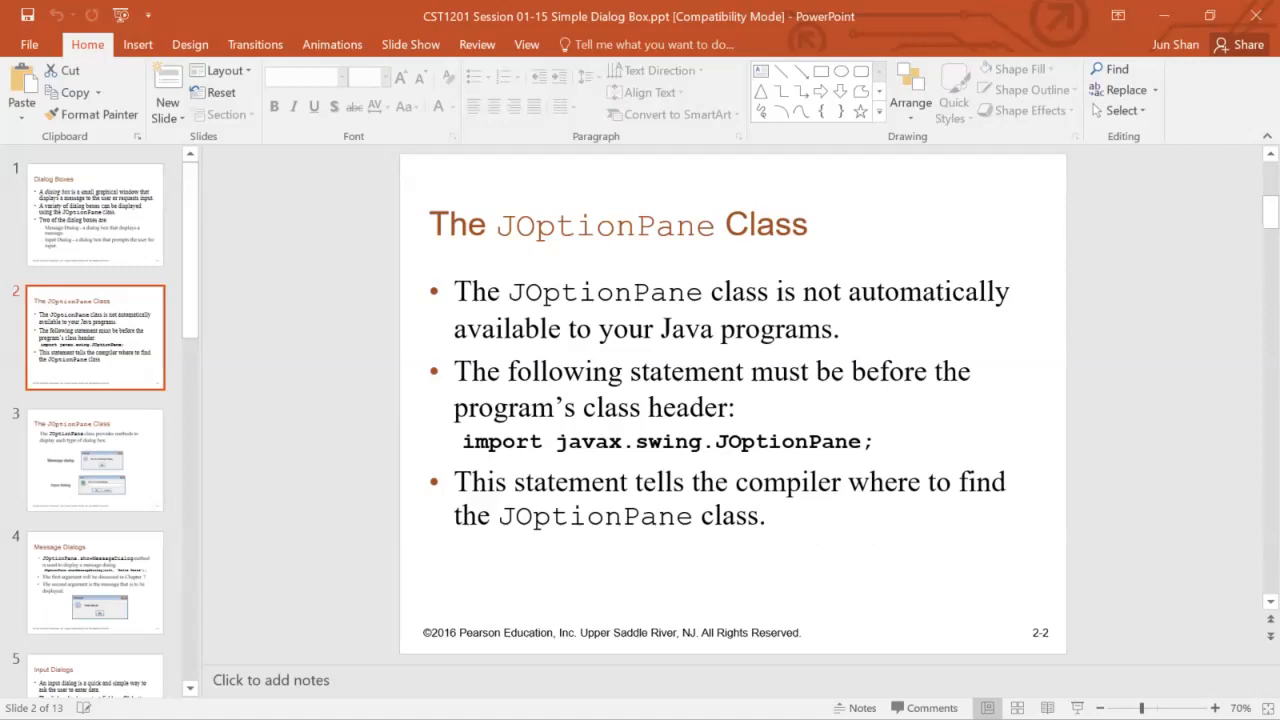
# Step through the message-versus-input dialog slides to slide six, Input Dialogs.
pyautogui.click(95, 459)
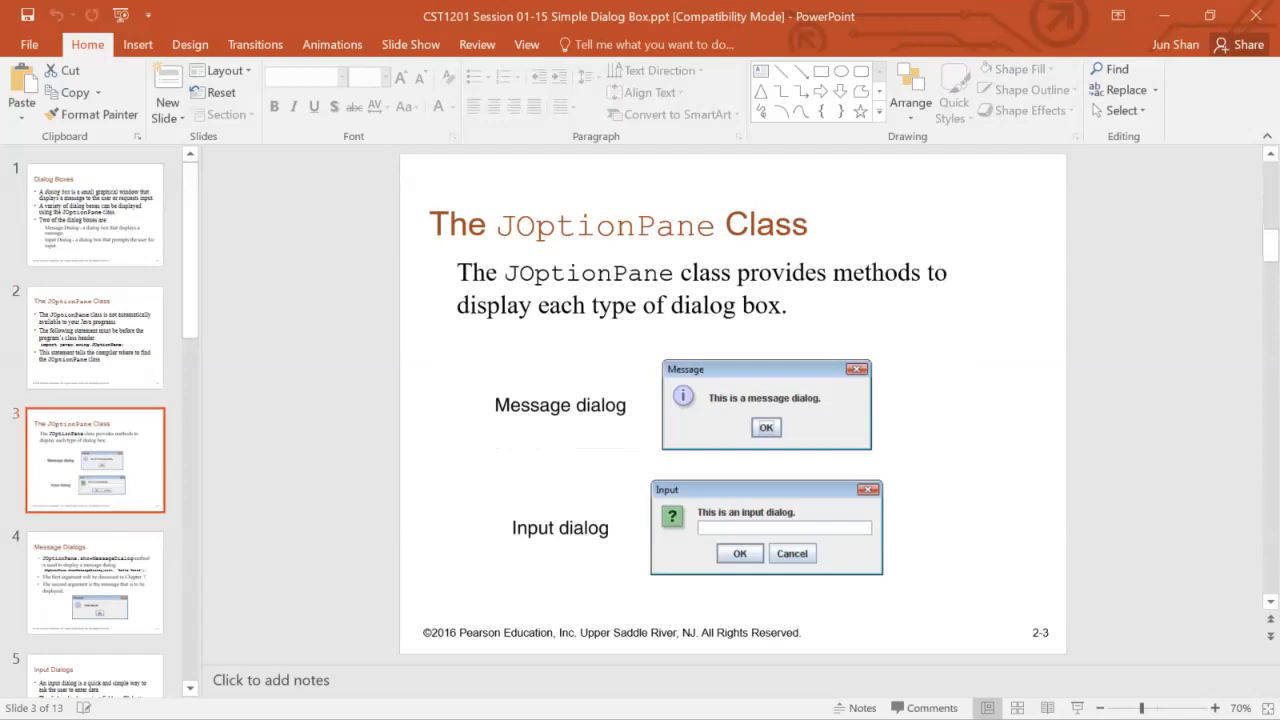
pyautogui.click(95, 583)
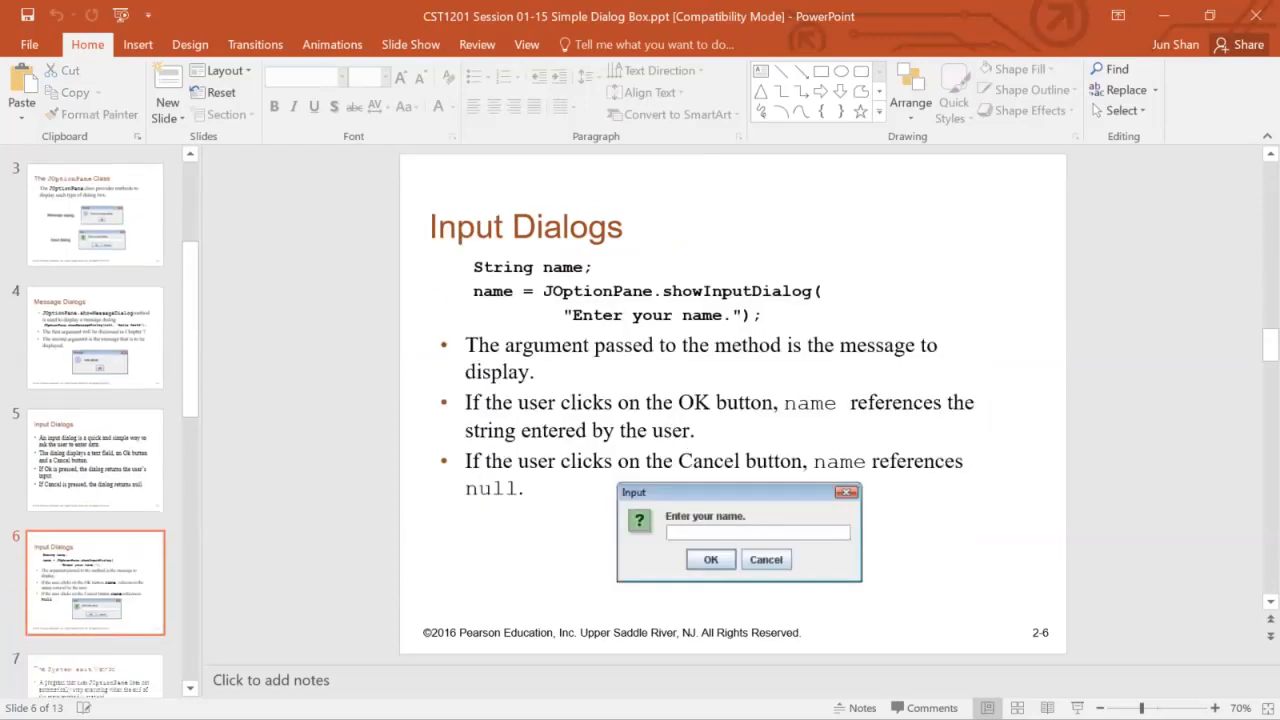
pyautogui.click(95, 459)
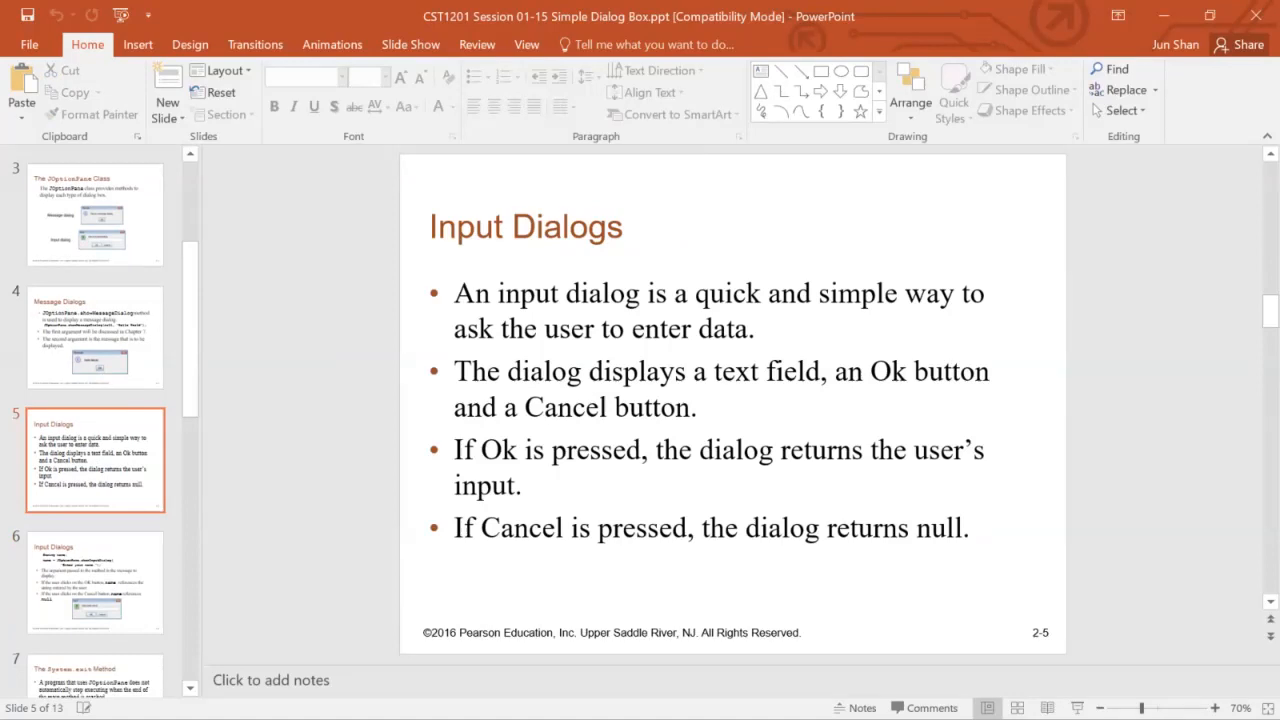
pyautogui.click(95, 582)
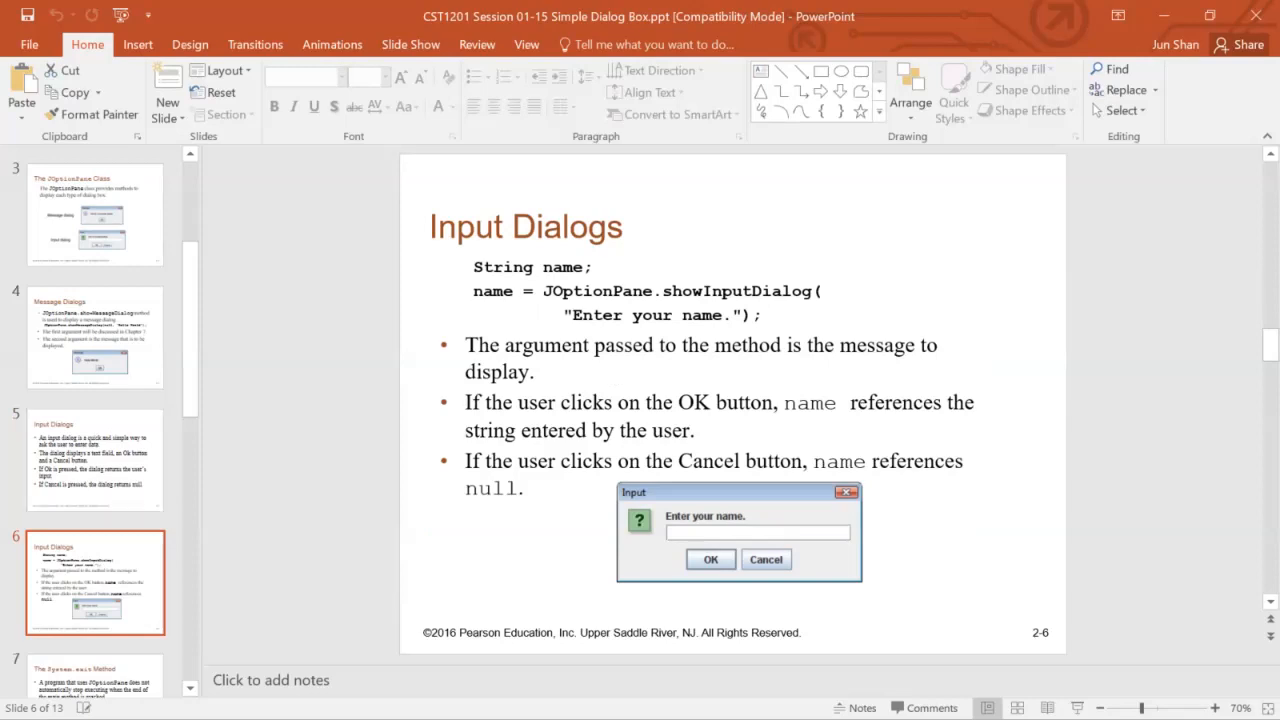
pyautogui.scroll(-3)
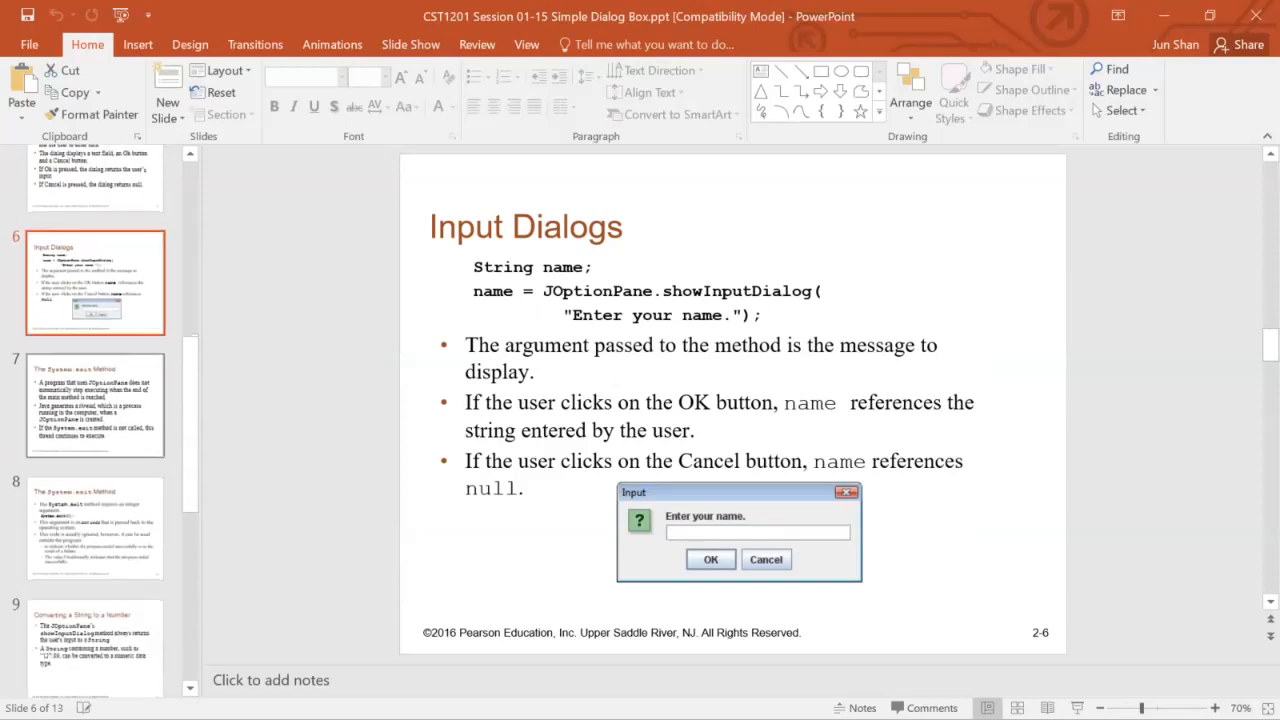
# Advance through The System.exit Method slides toward slide nine on converting strings.
pyautogui.click(95, 404)
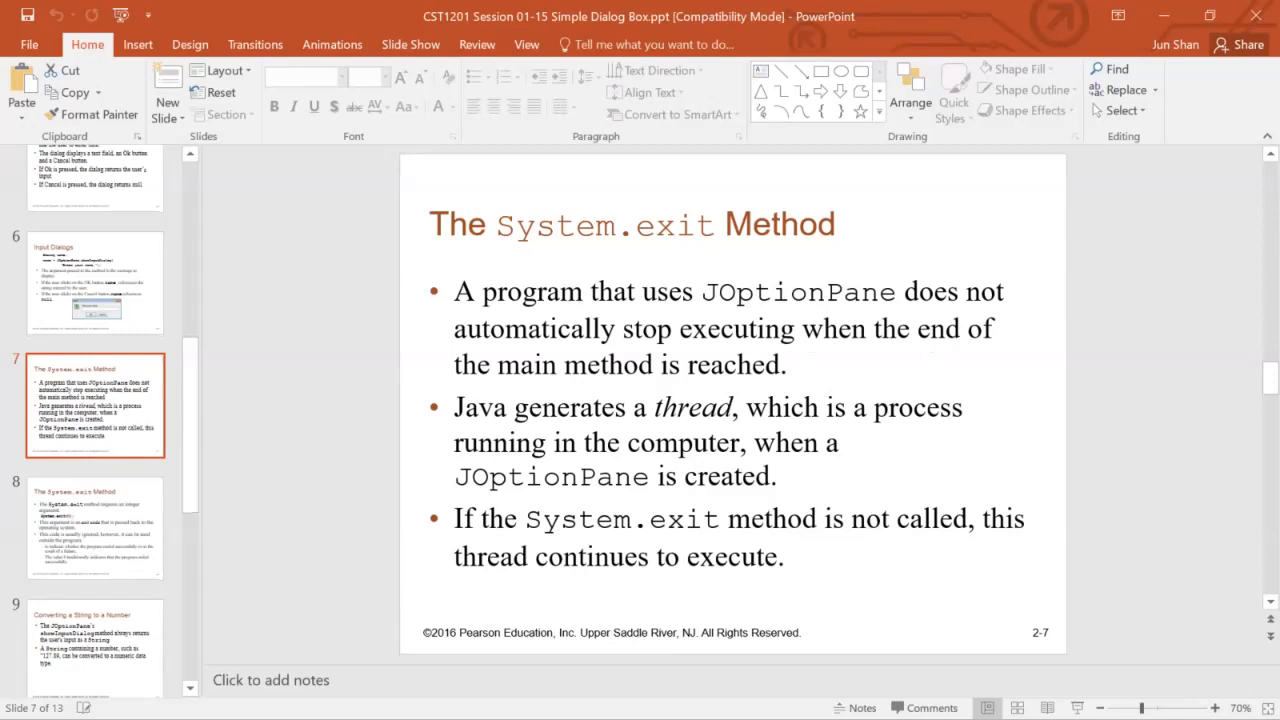
pyautogui.click(95, 527)
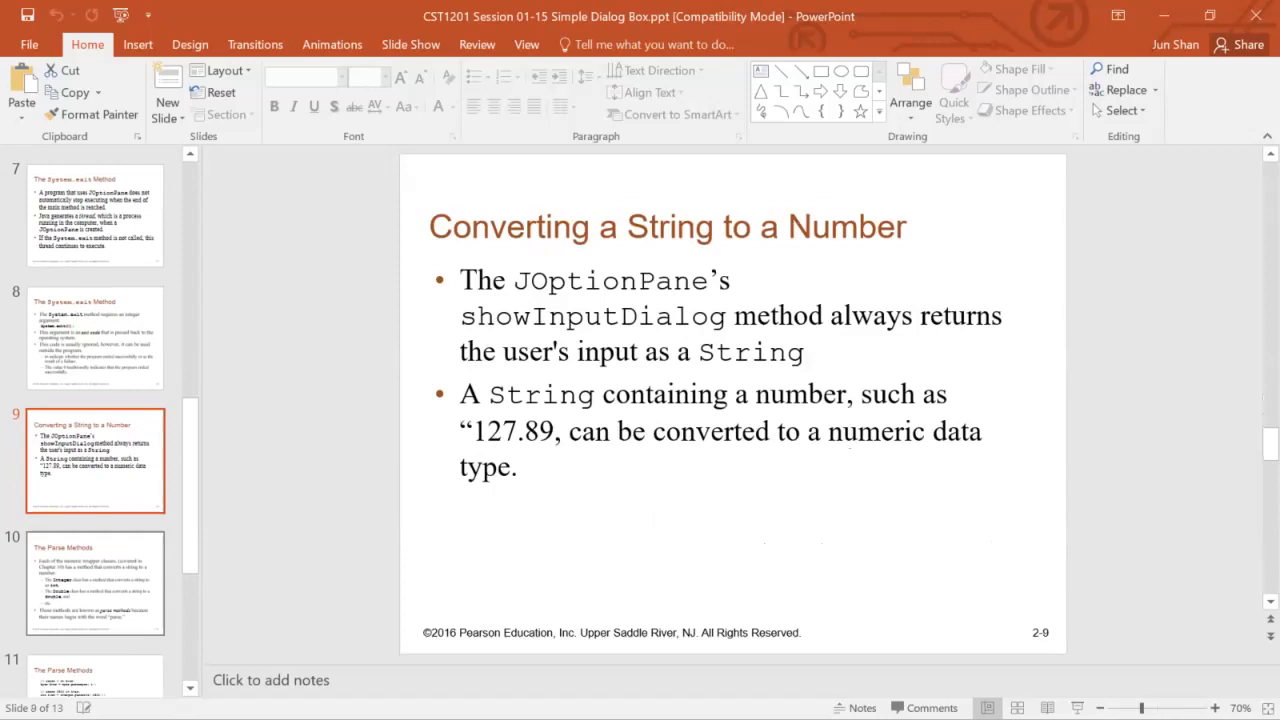
pyautogui.moveTo(95, 582)
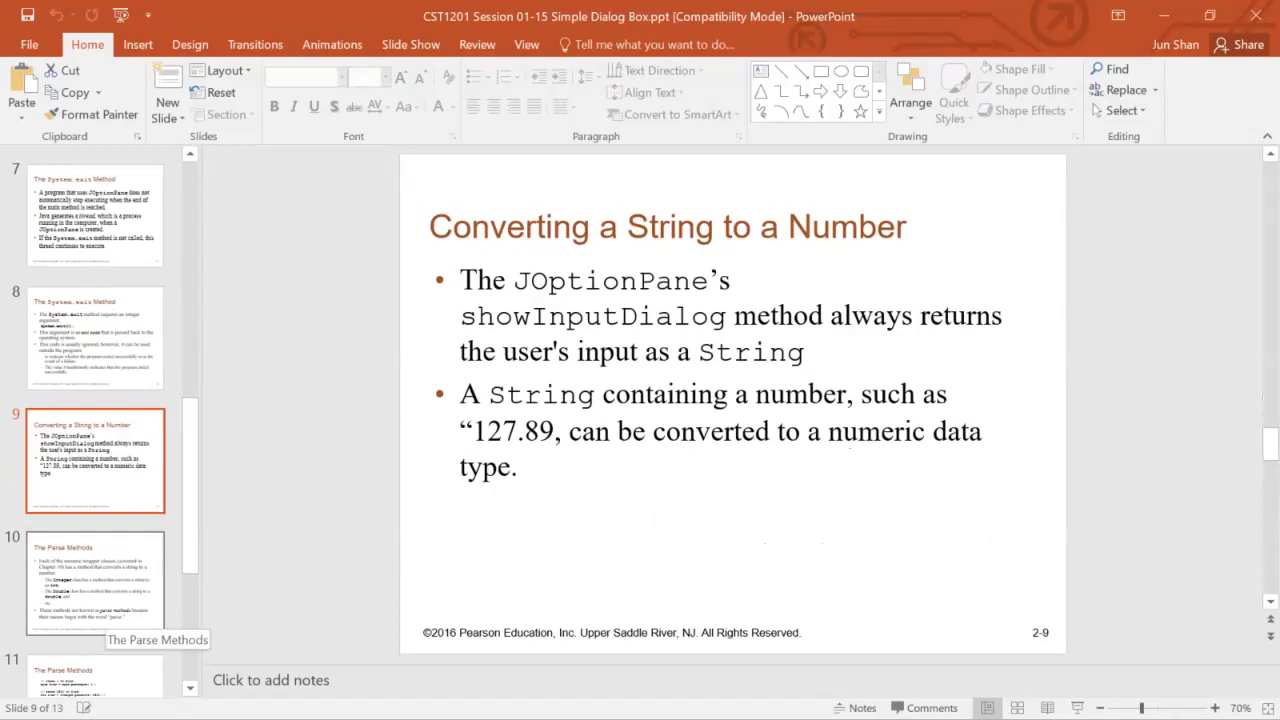
# Advance to slide eleven, The Parse Methods, with numeric parsing code examples.
pyautogui.click(95, 583)
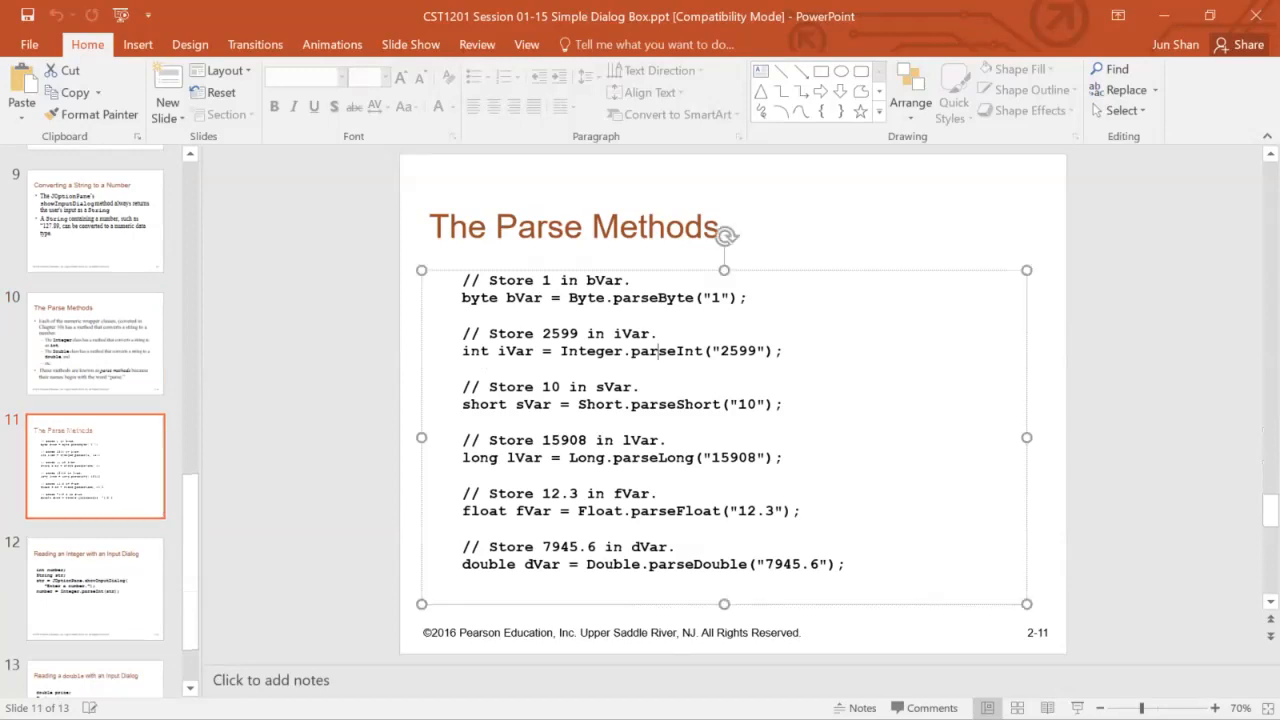
# Highlight the int type in the parseInt example, then show slide twelve.
pyautogui.doubleClick(738, 350)
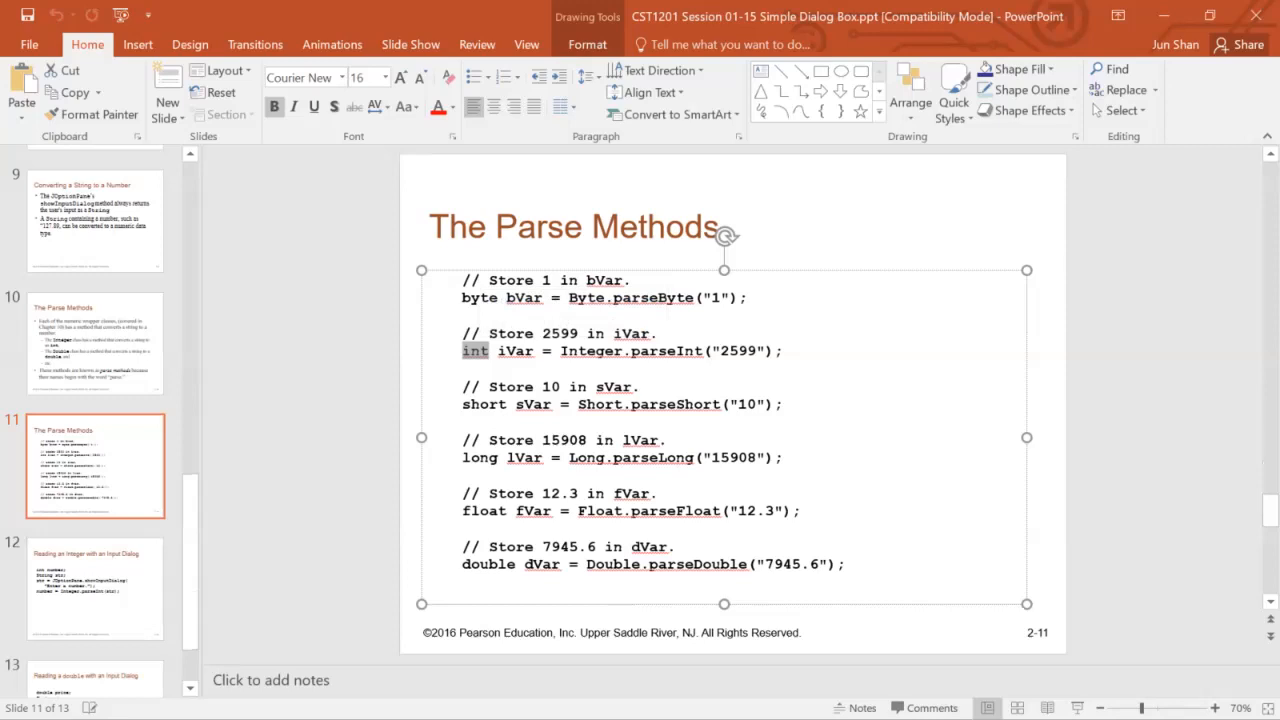
pyautogui.doubleClick(666, 564)
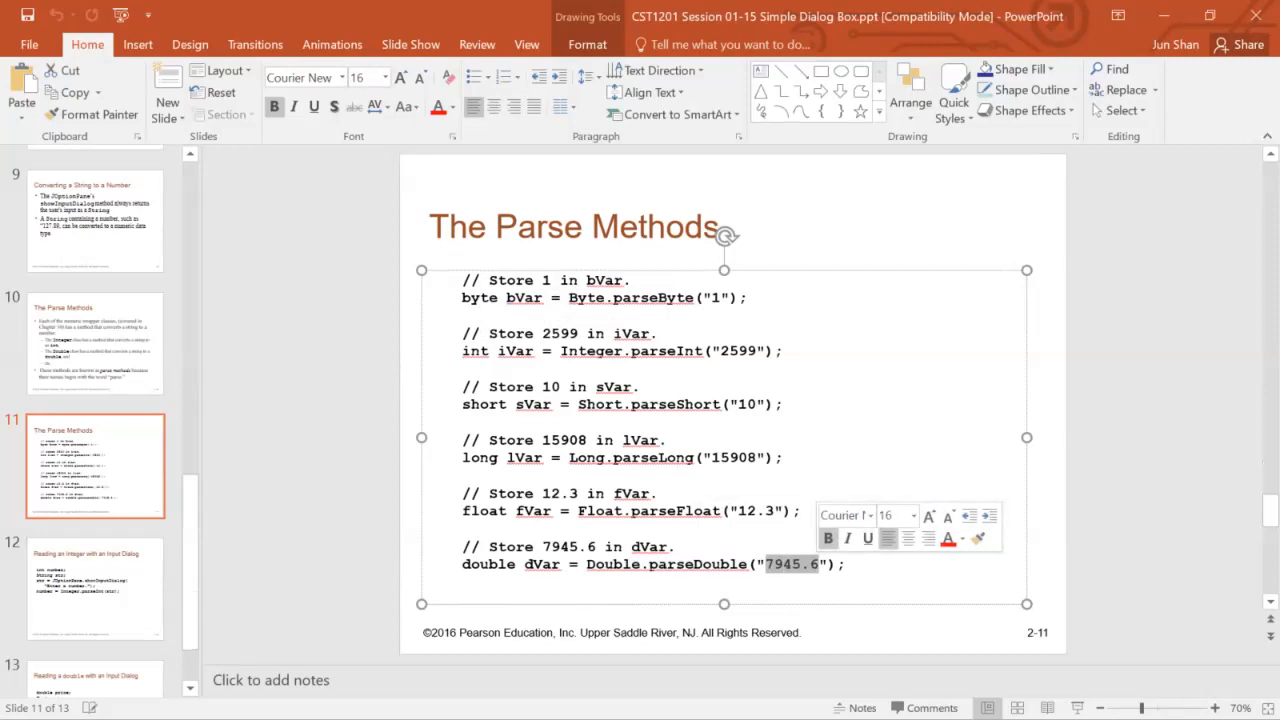
pyautogui.click(95, 588)
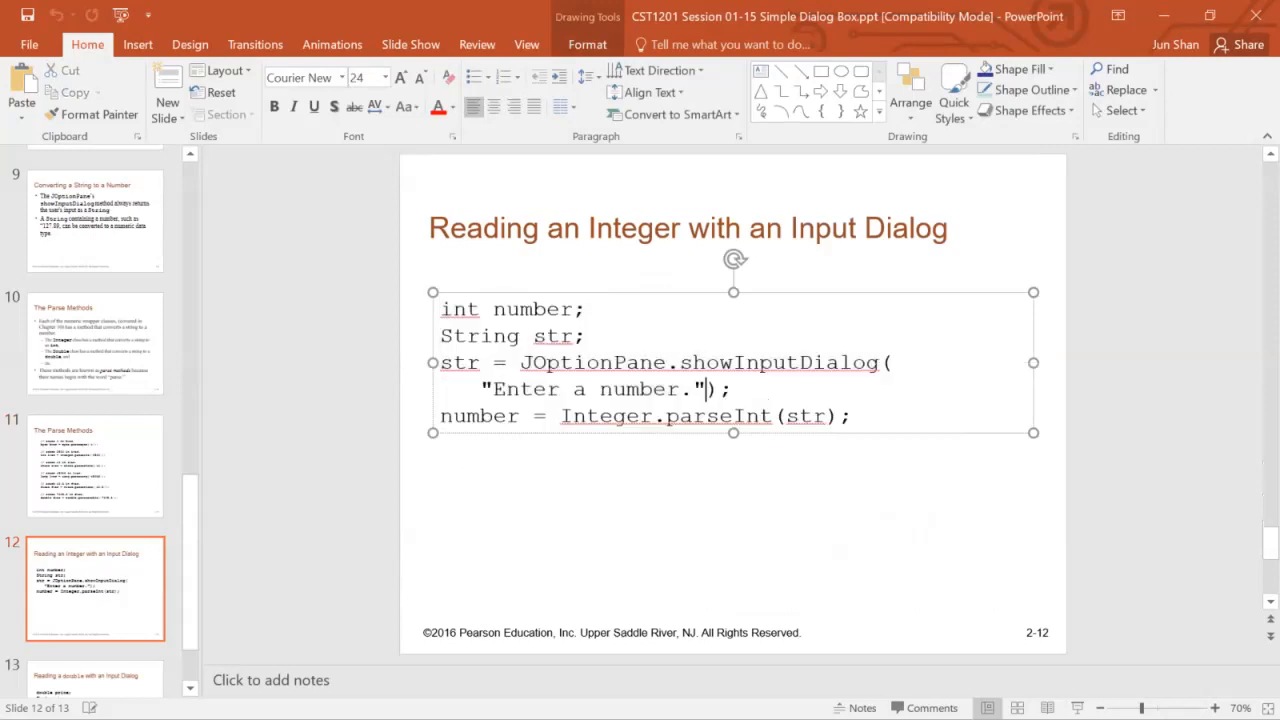
pyautogui.moveTo(440, 362); pyautogui.dragTo(878, 362)
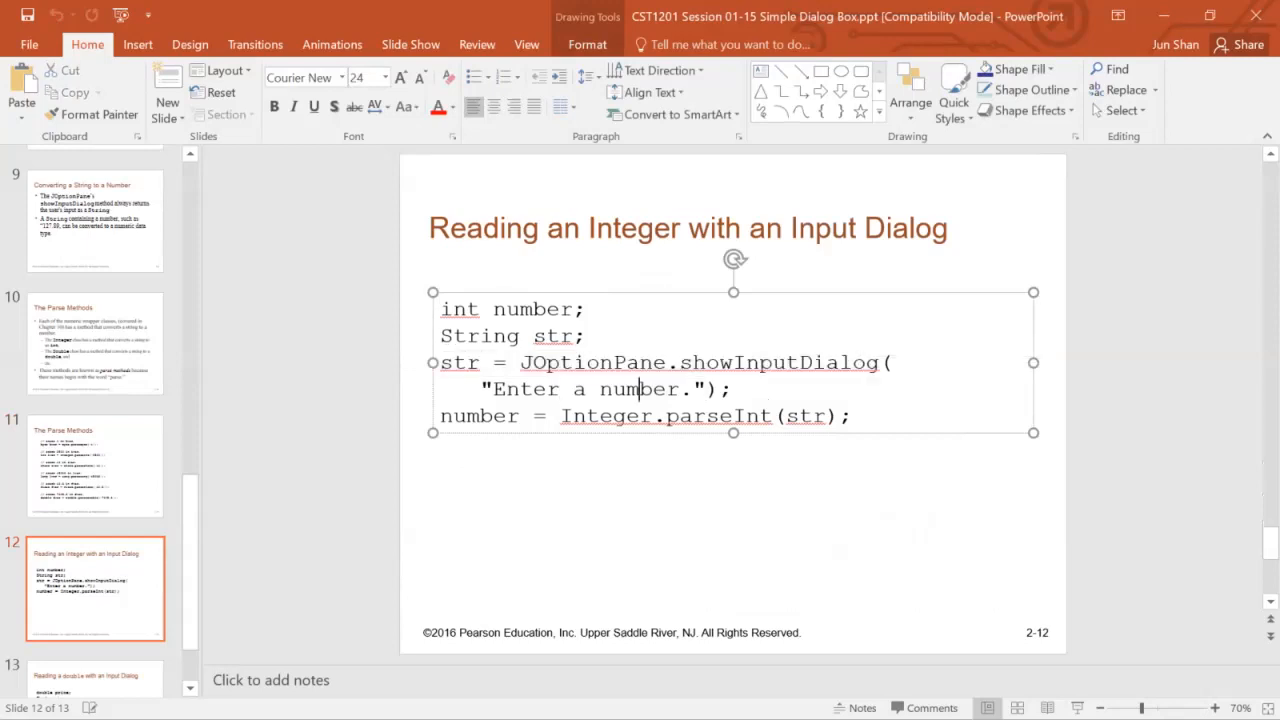
pyautogui.moveTo(520, 362); pyautogui.dragTo(730, 389)
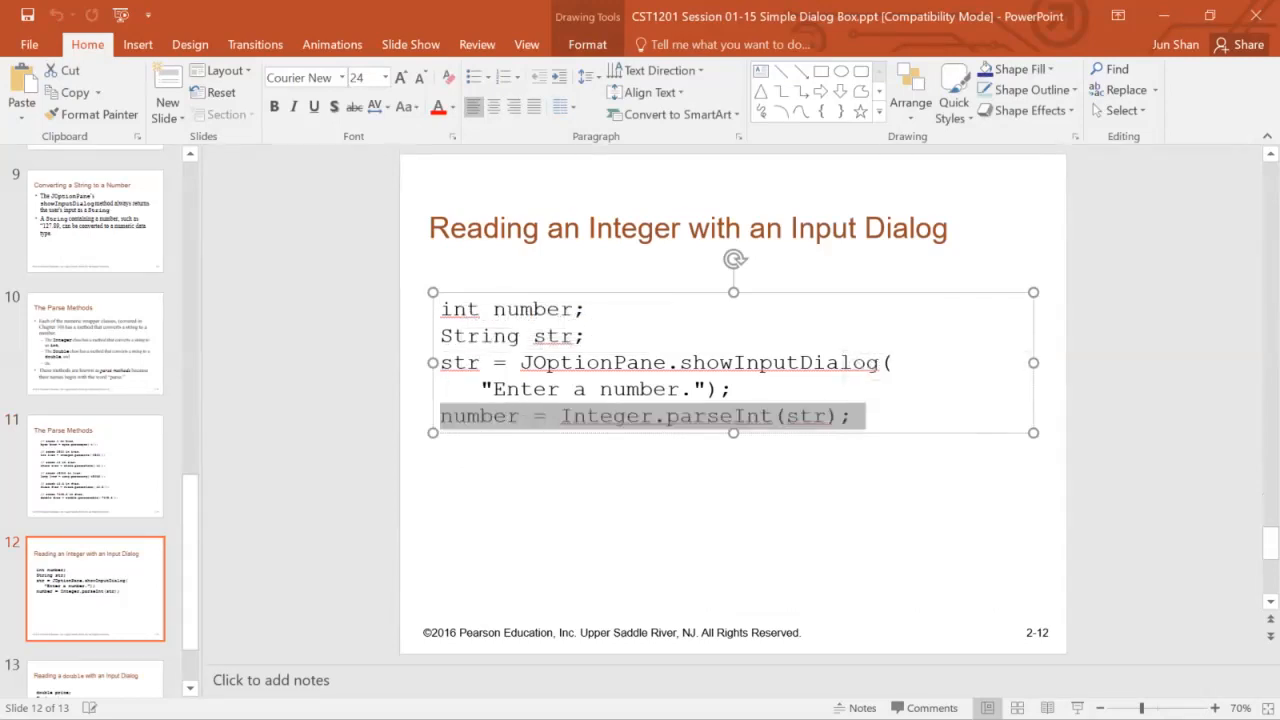
pyautogui.click(95, 620)
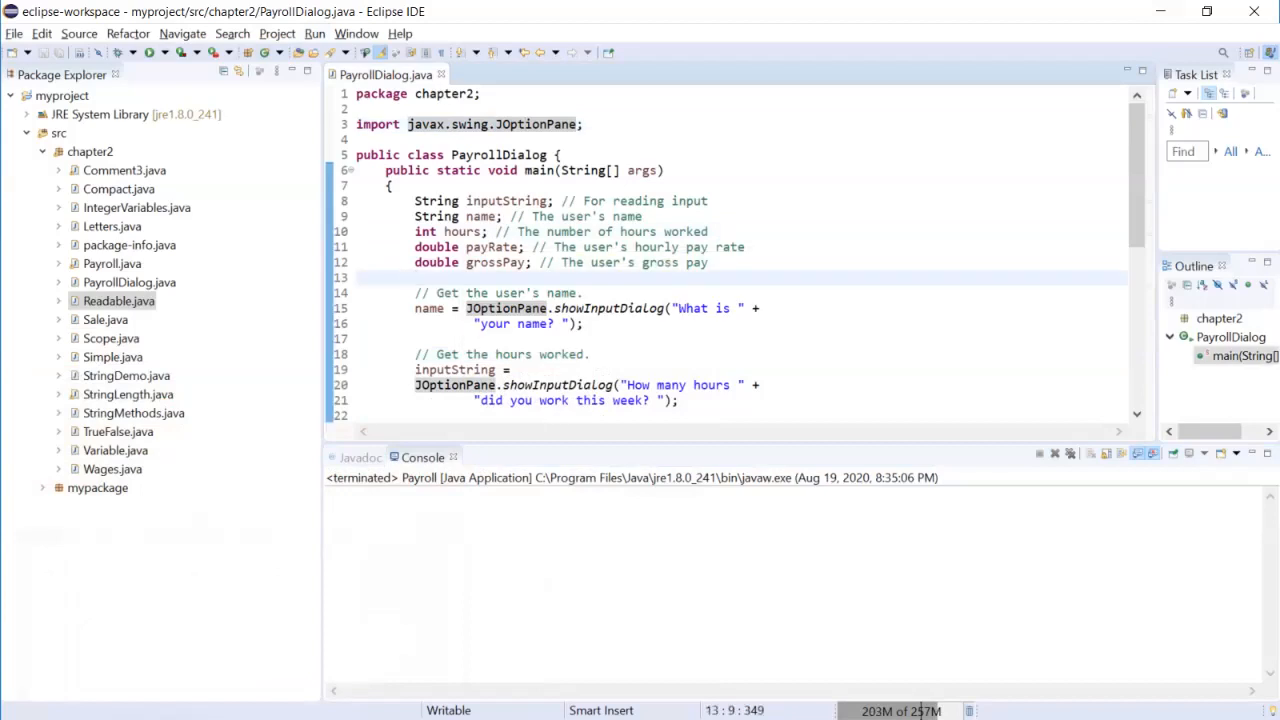
pyautogui.click(466, 308)
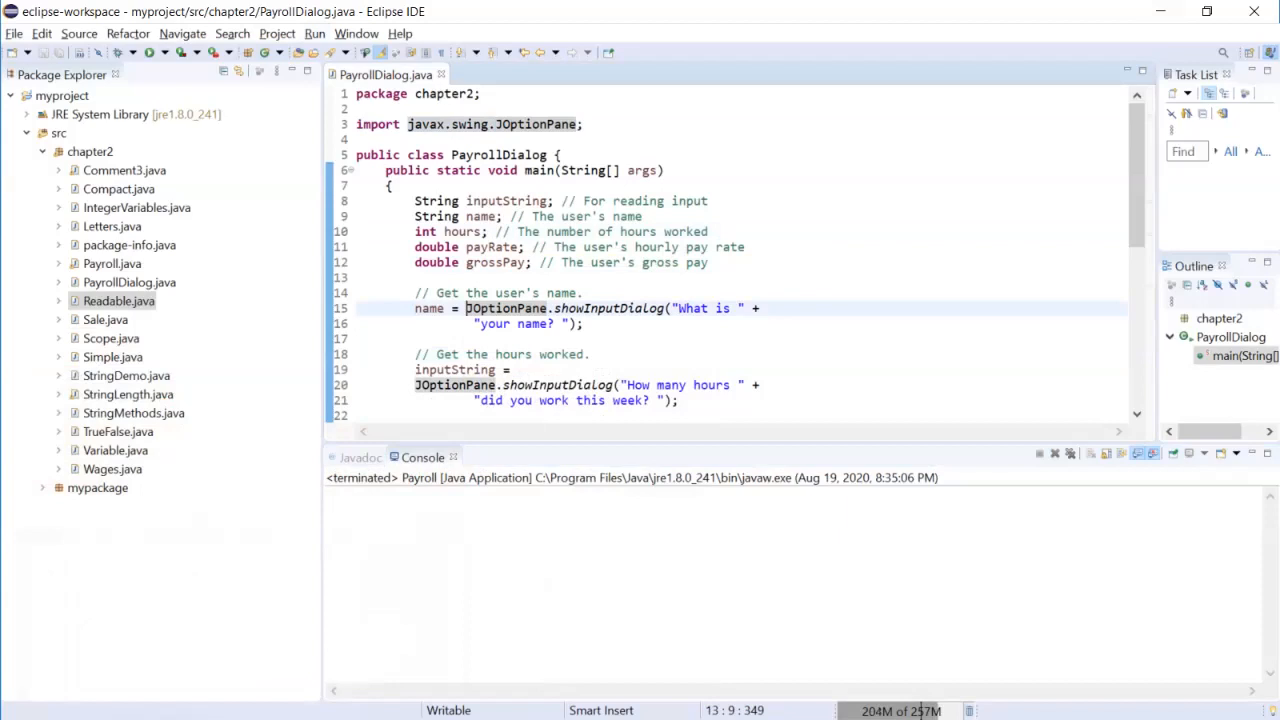
pyautogui.moveTo(563, 308)
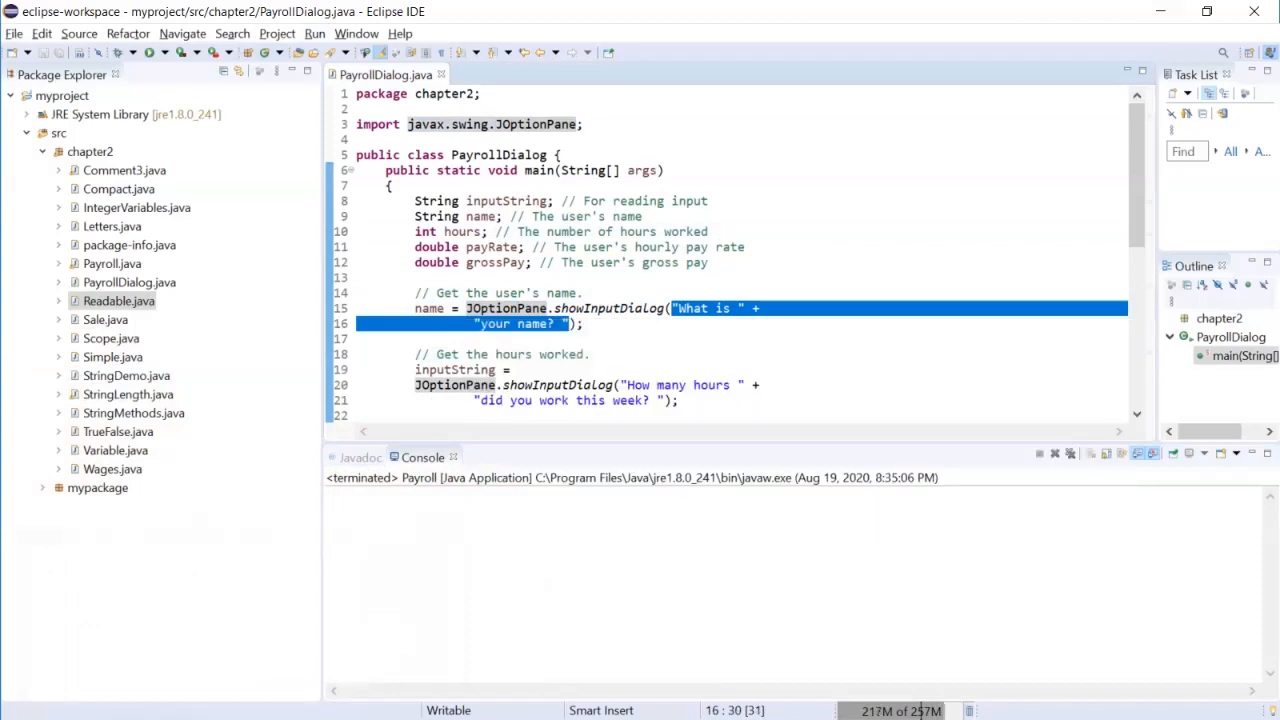
pyautogui.doubleClick(429, 308)
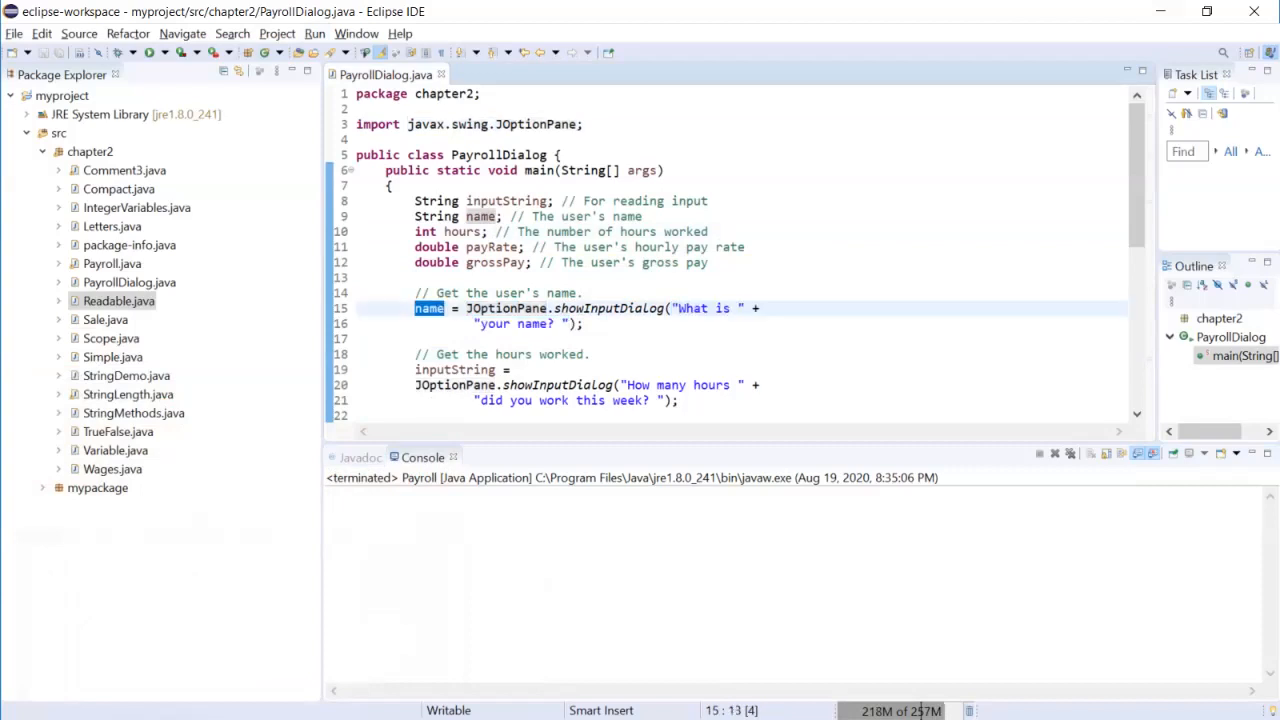
pyautogui.scroll(-3)
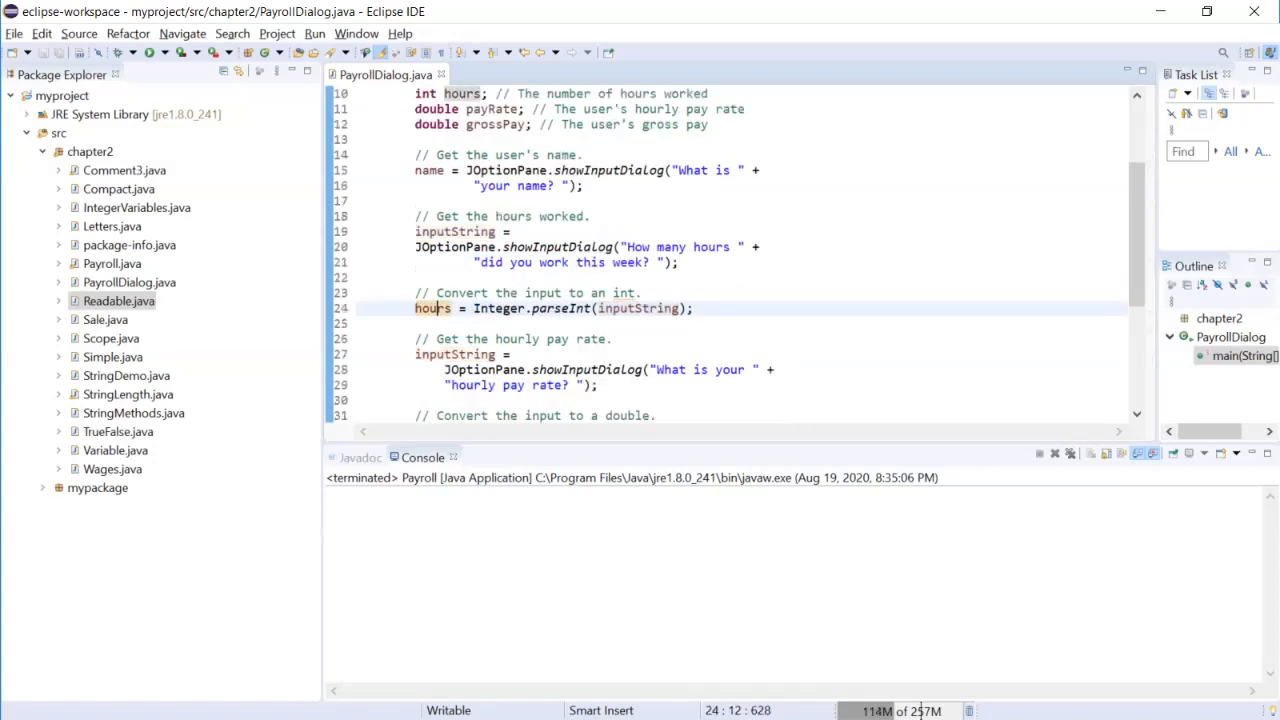
pyautogui.scroll(-3)
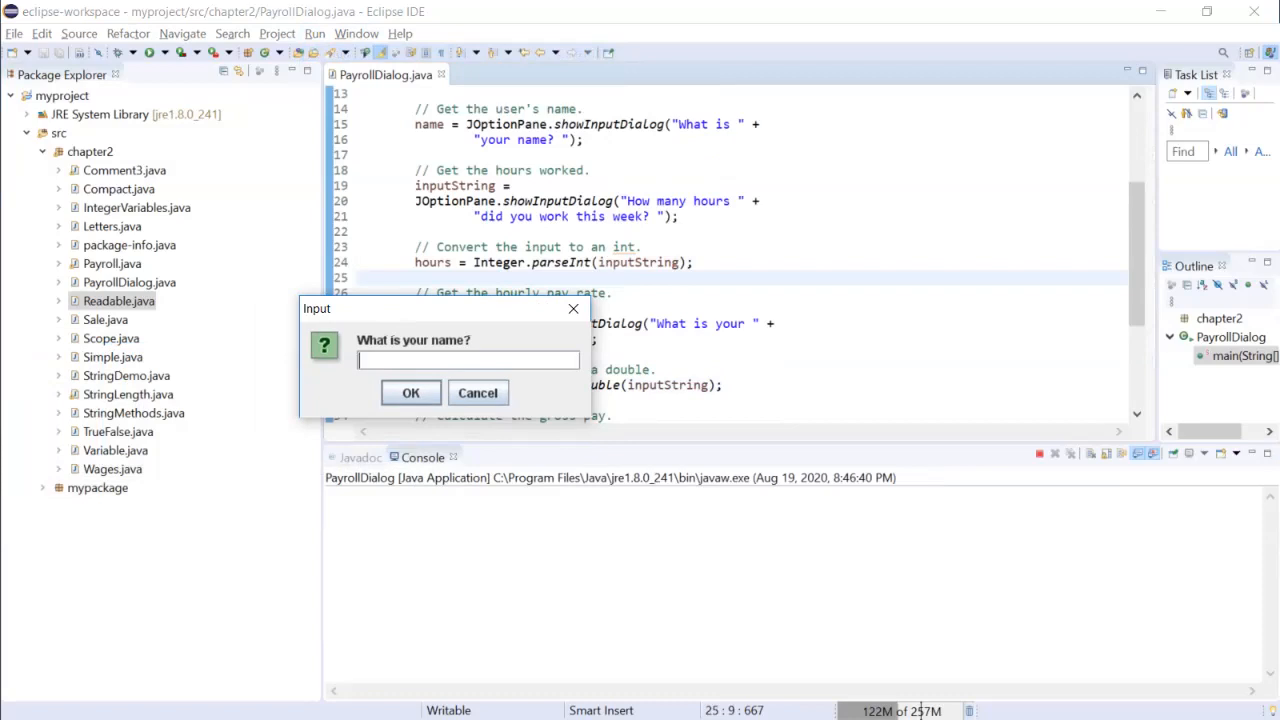
# Run PayrollDialog for Jun with an 88 pay rate, yielding gross pay $8880.0.
pyautogui.click(410, 392)
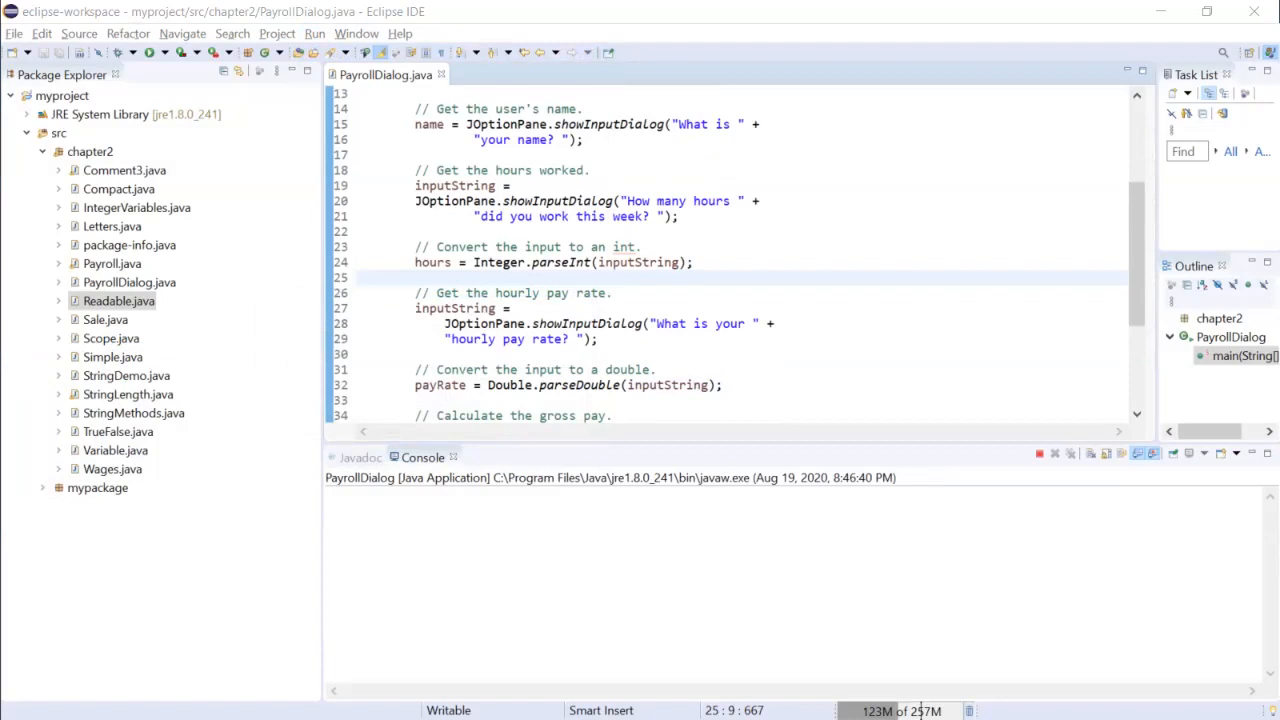
pyautogui.doubleClick(428, 124)
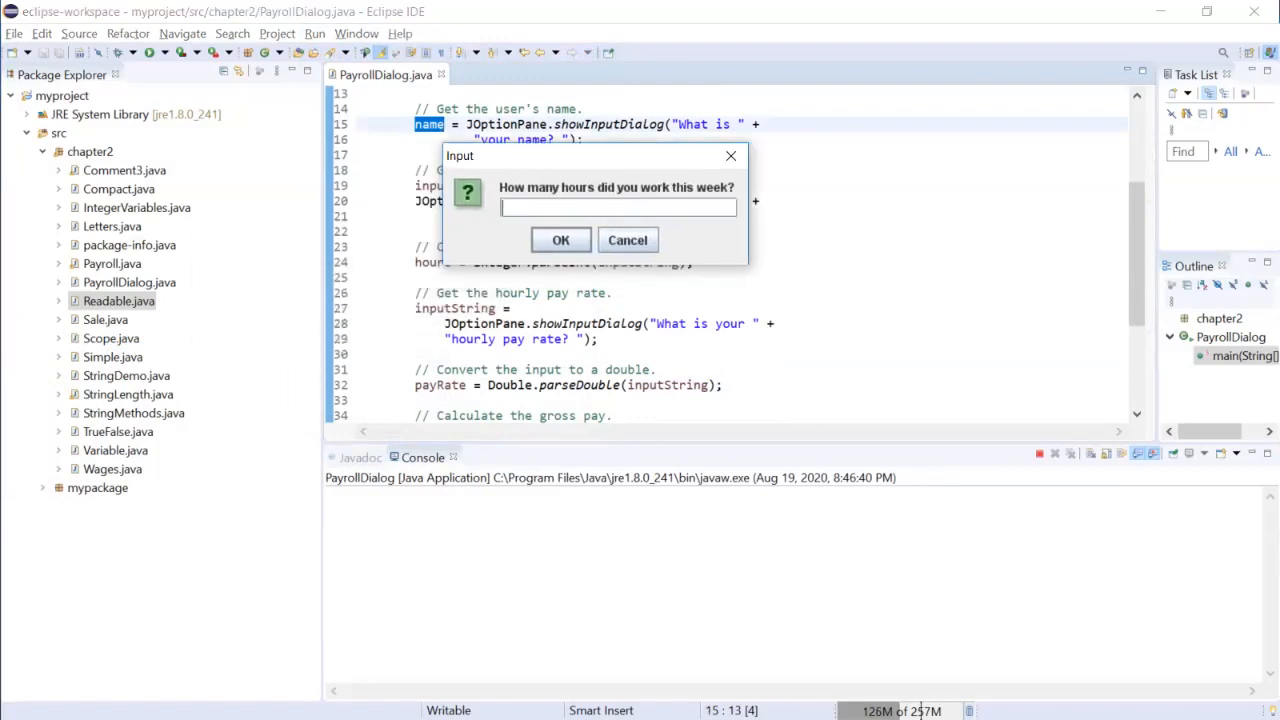
pyautogui.moveTo(590, 156); pyautogui.dragTo(810, 170)
pyautogui.write('88')
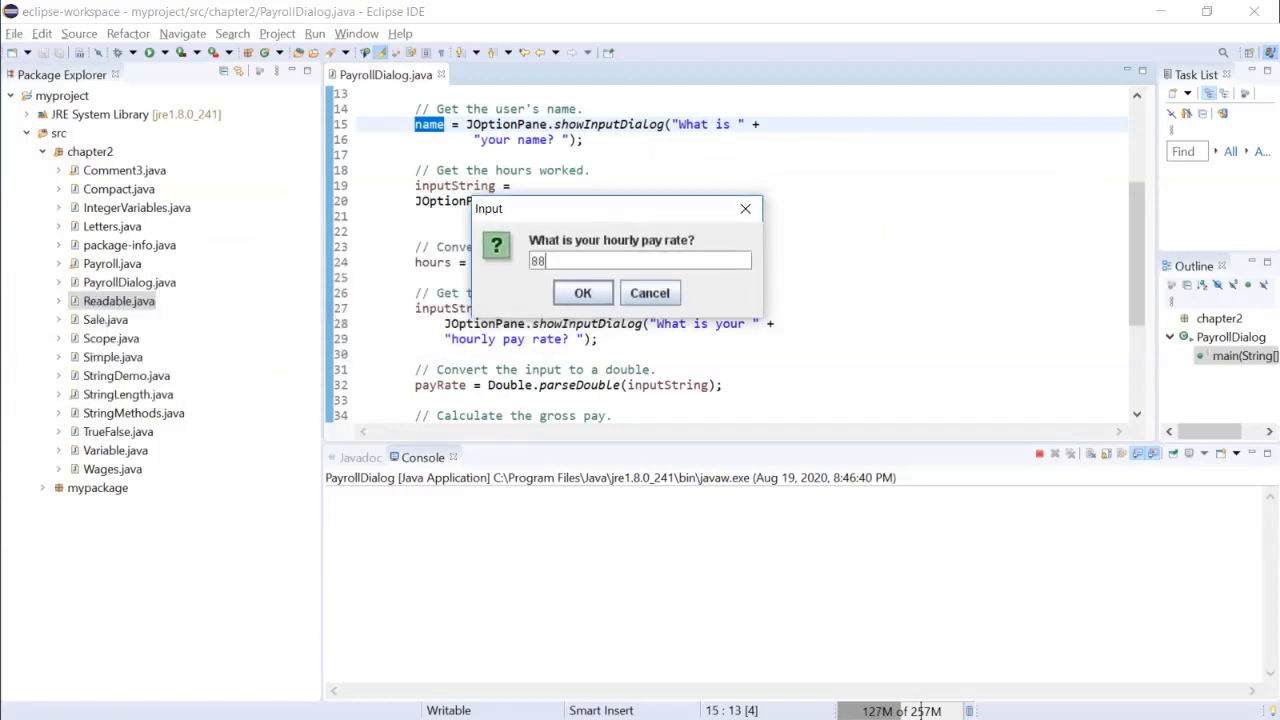
pyautogui.click(582, 292)
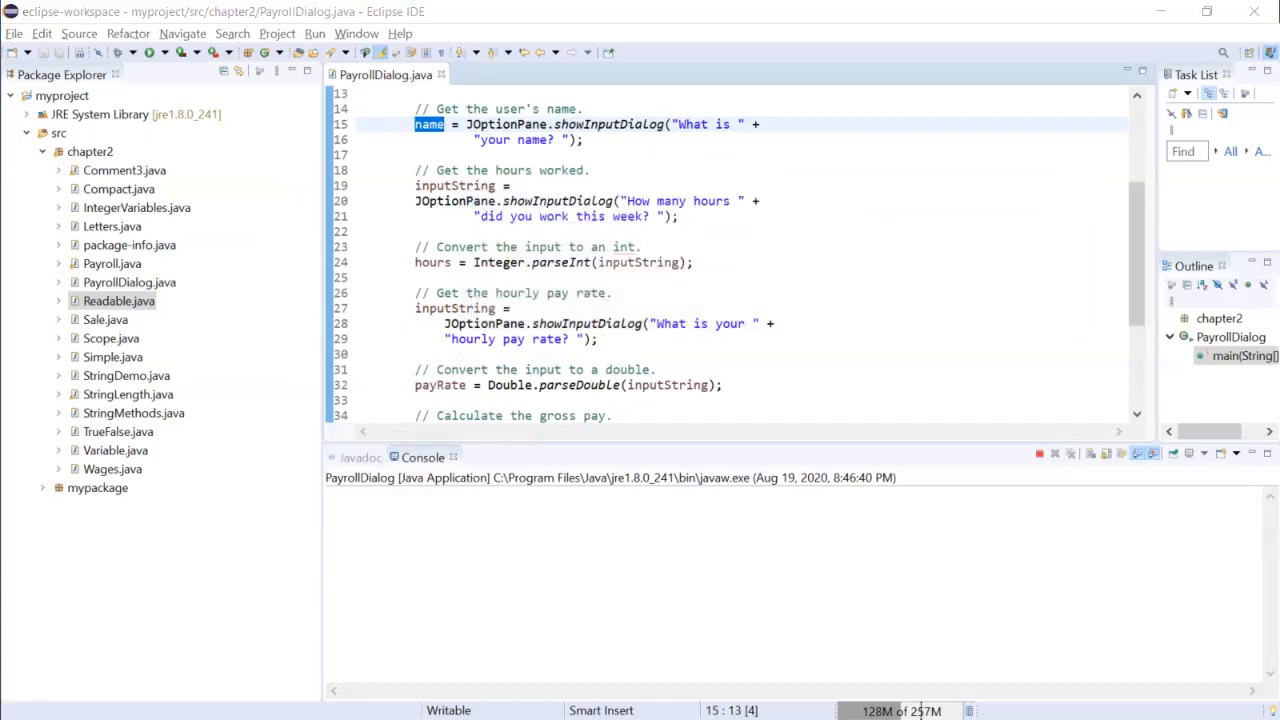
pyautogui.scroll(-3)
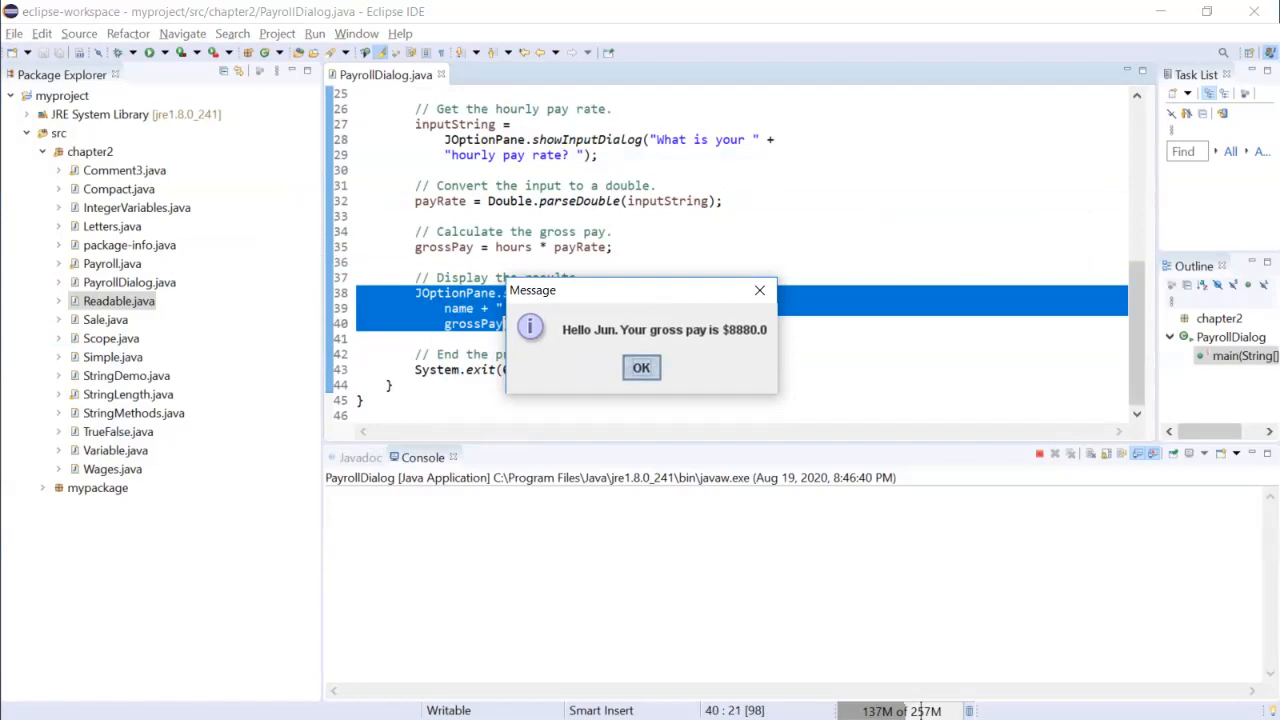
pyautogui.click(641, 367)
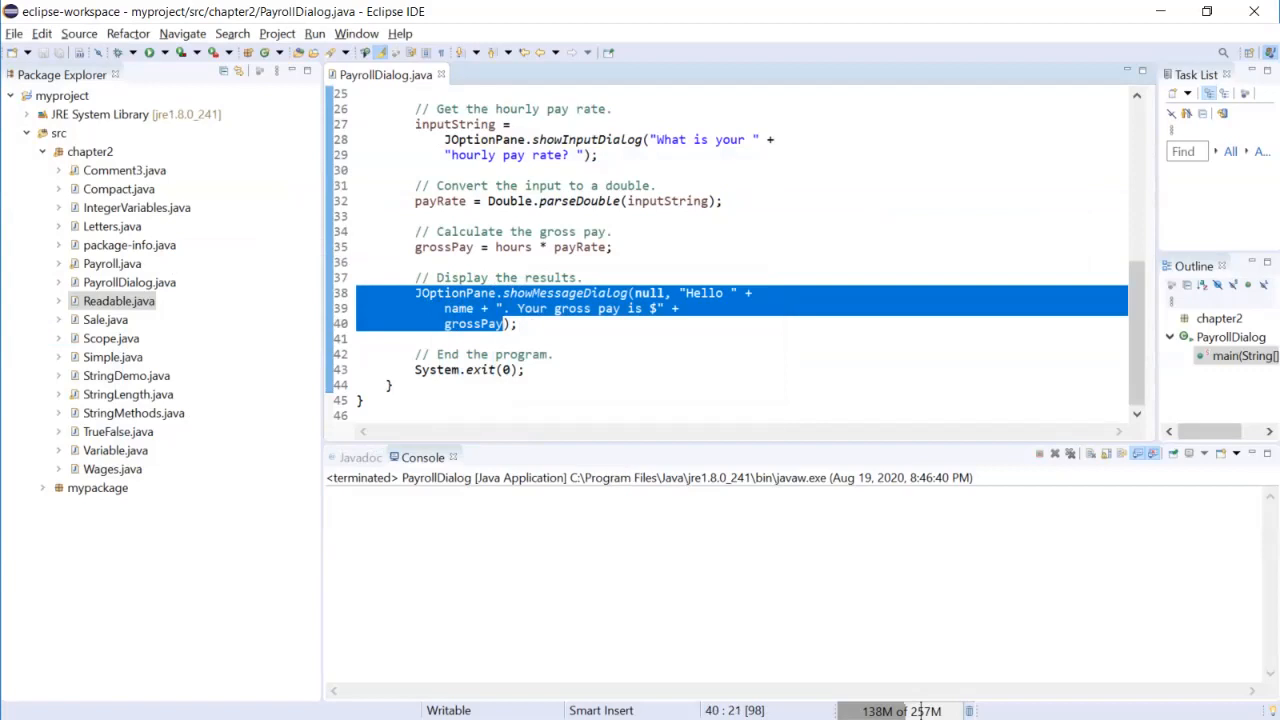
# Rerun PayrollDialog with name Jun and hours 'dfghj', triggering a NumberFormatException.
pyautogui.click(315, 33)
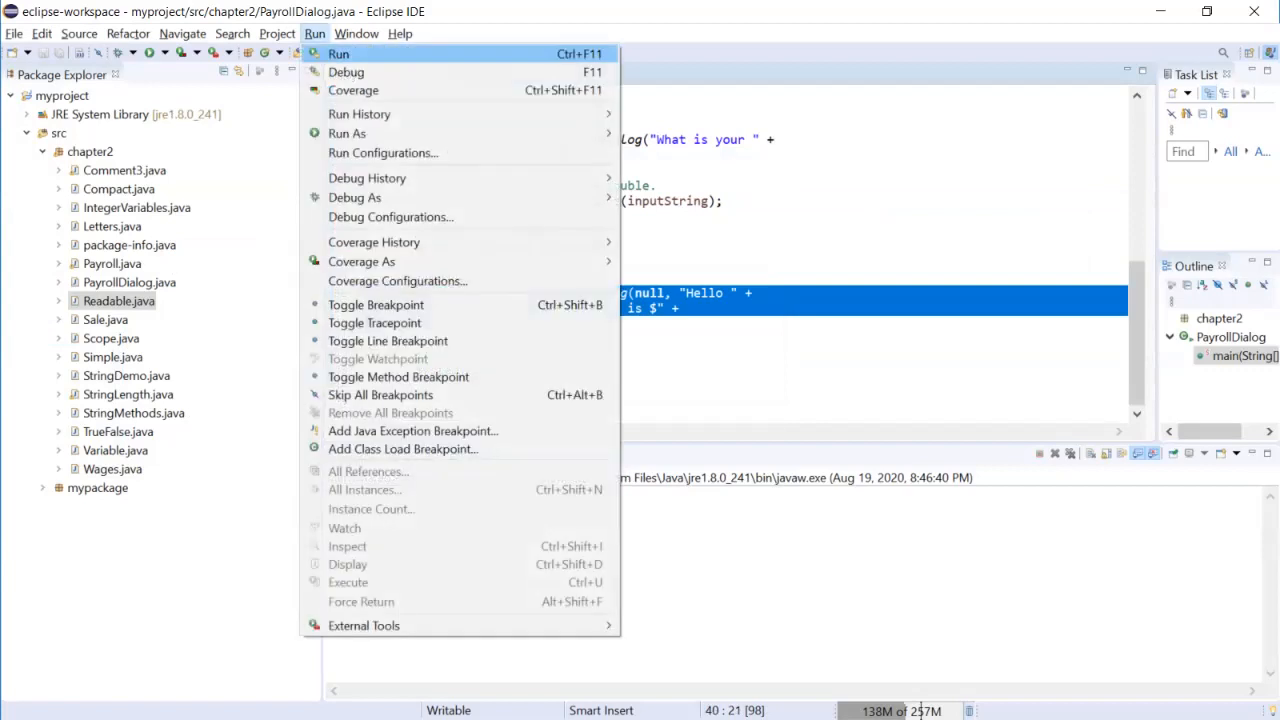
pyautogui.click(338, 53)
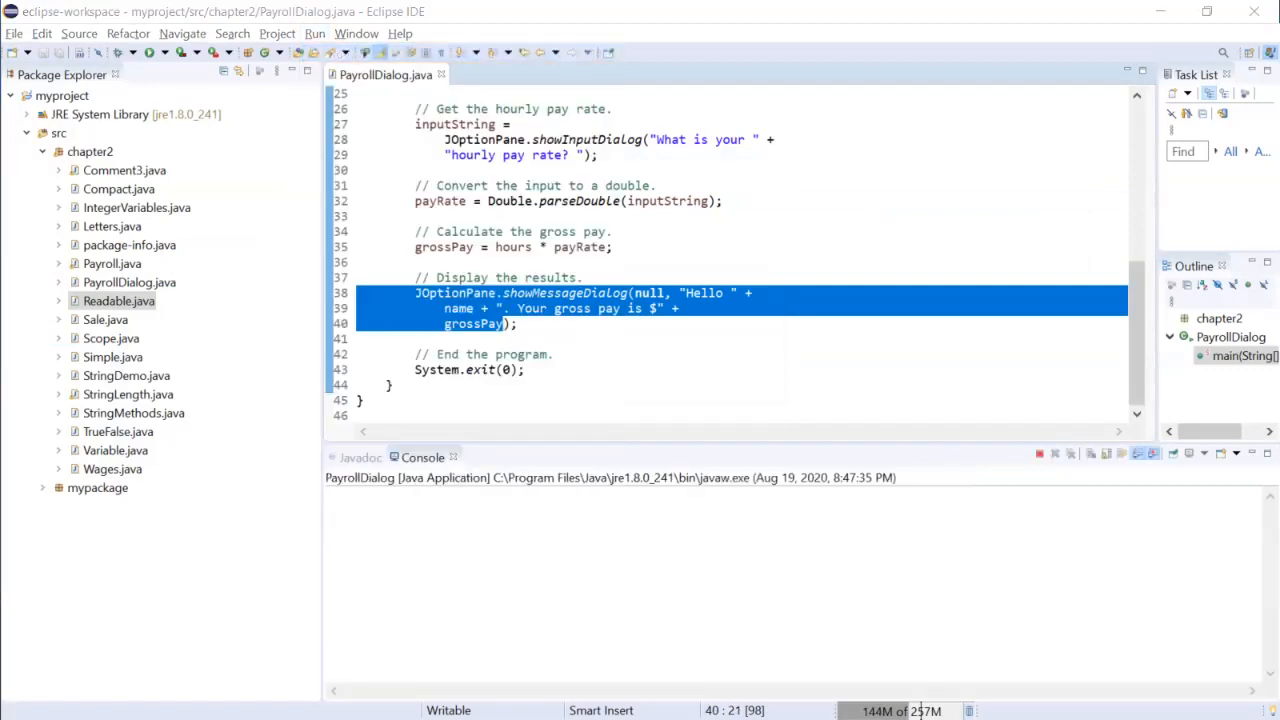
pyautogui.write('Jun')
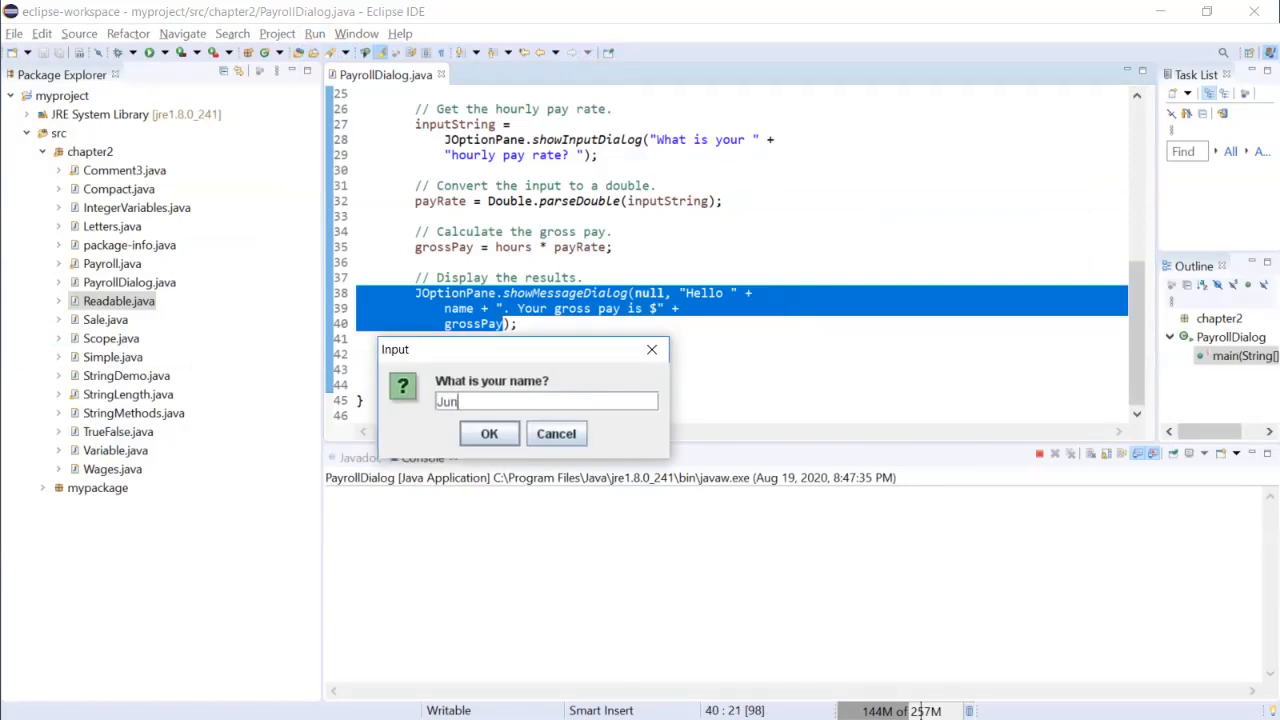
pyautogui.click(489, 433)
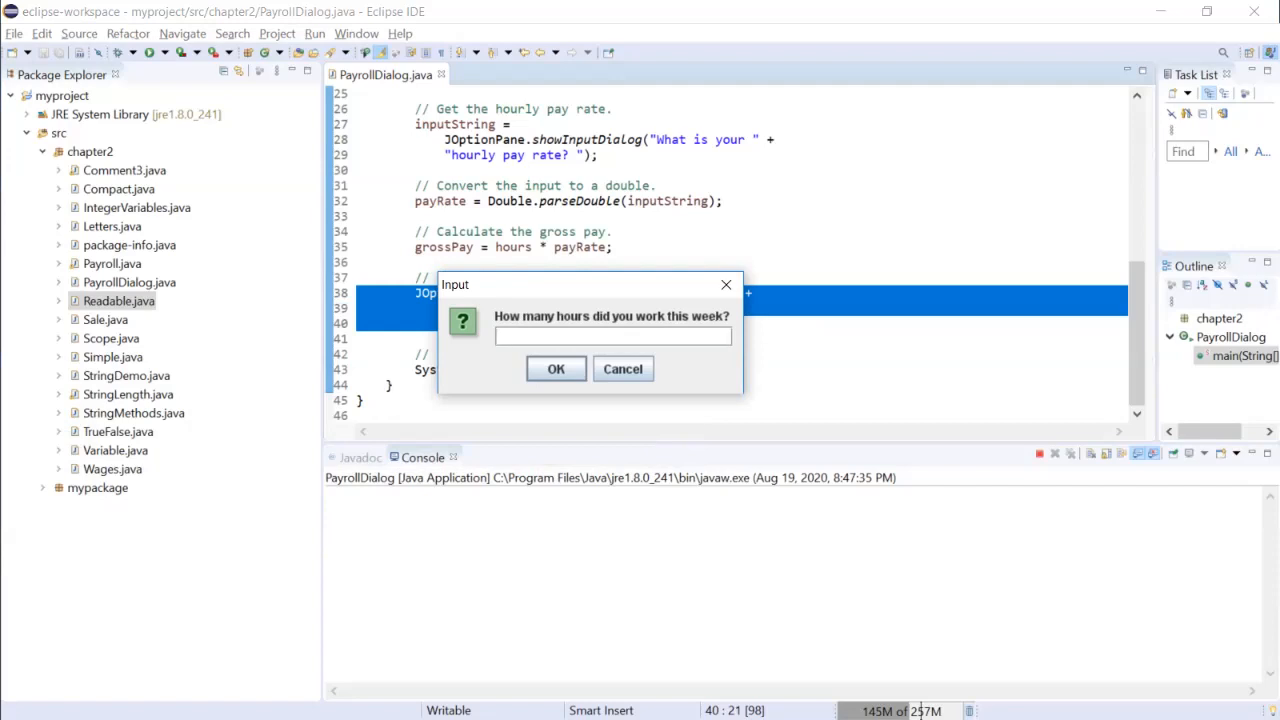
pyautogui.write('dfghj')
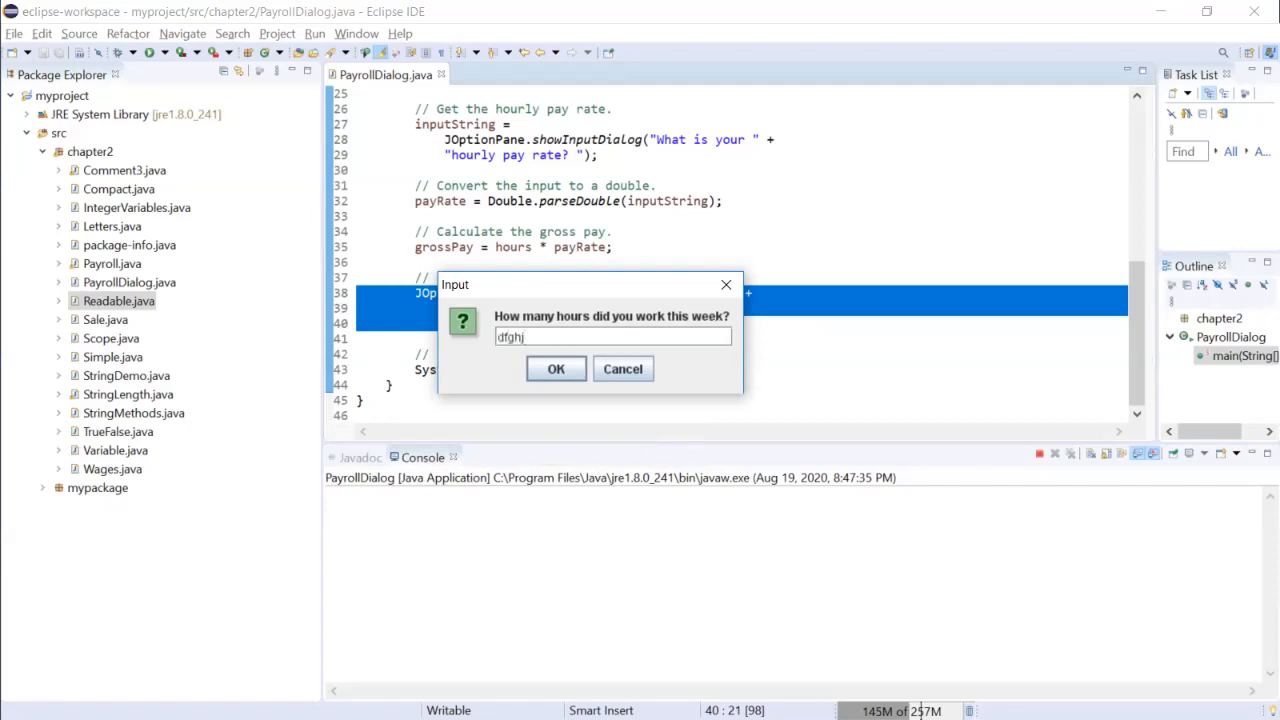
pyautogui.click(556, 368)
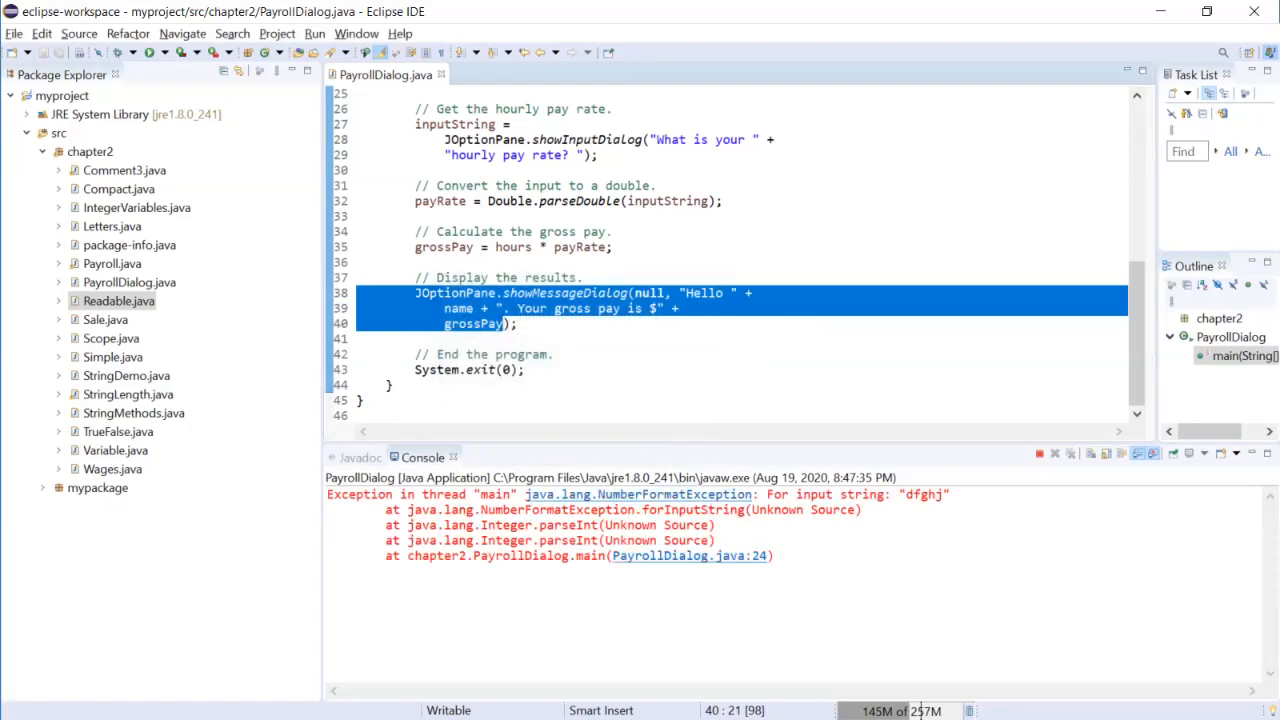